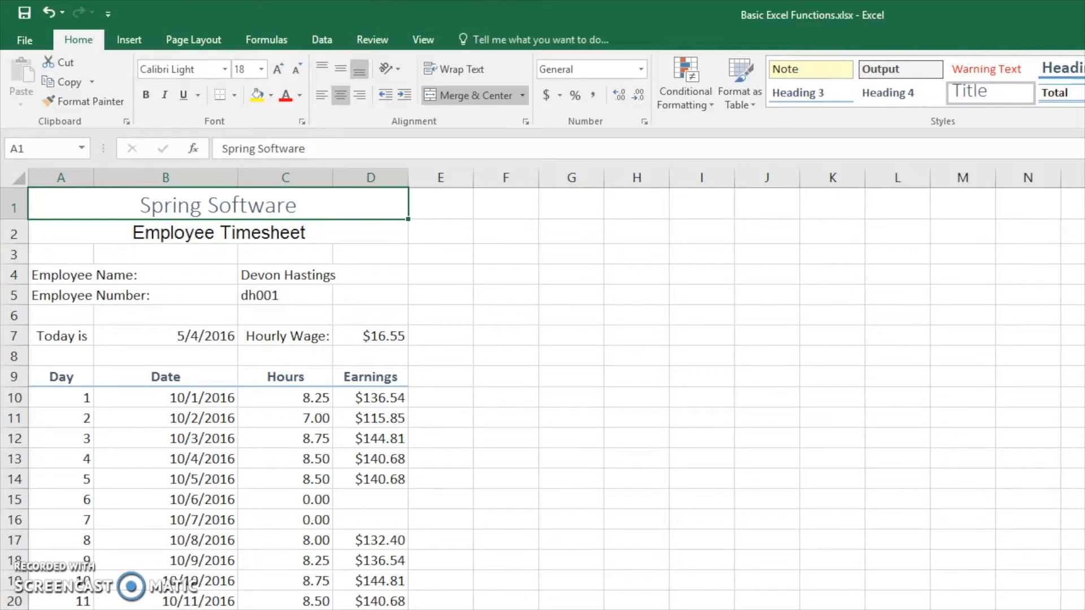
mouse_move(576, 395)
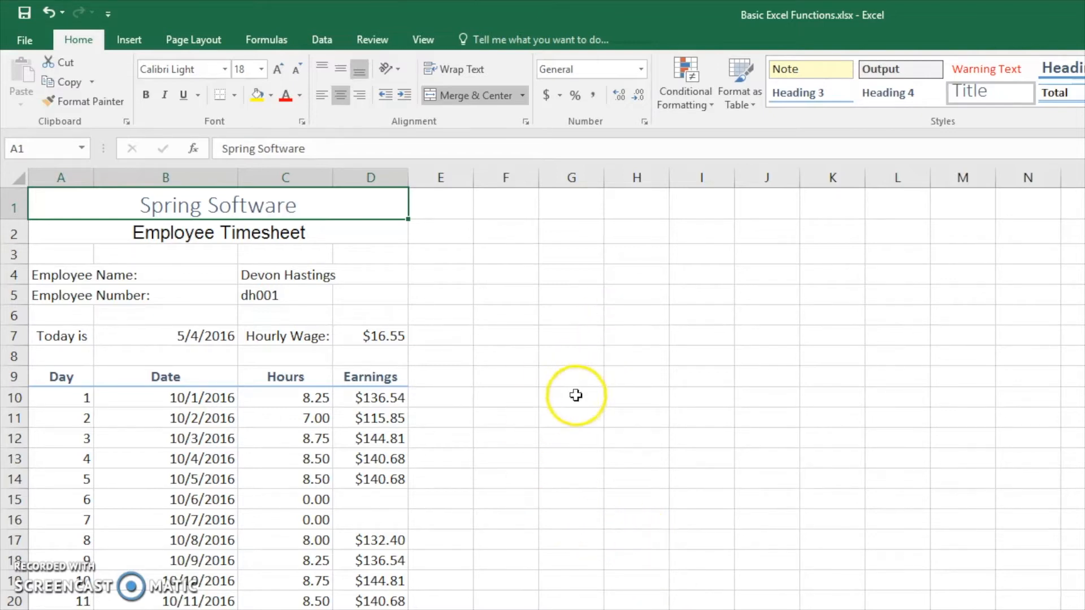
mouse_move(218, 417)
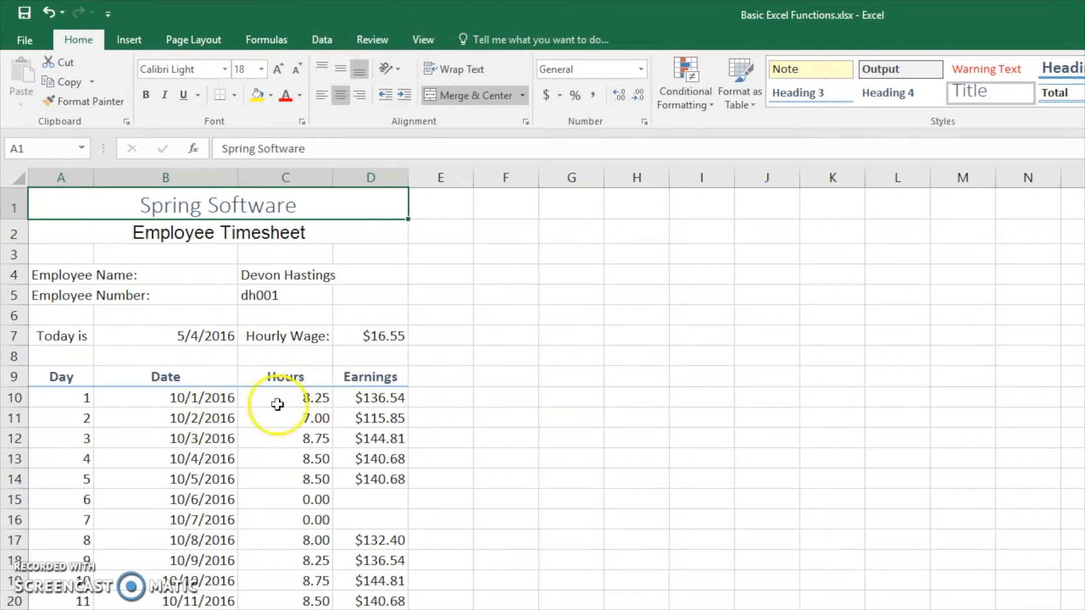
Step: Check a day's earnings formula, then enter =SUM(D10:D23) in D24, totalling $1,344.69
scroll(down, 3)
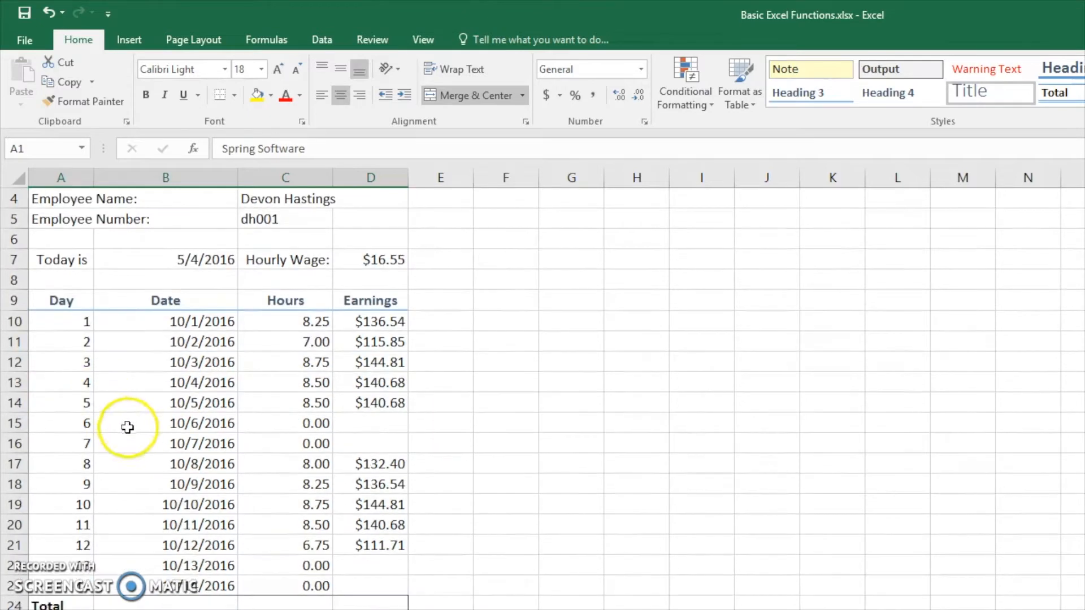
mouse_move(431, 303)
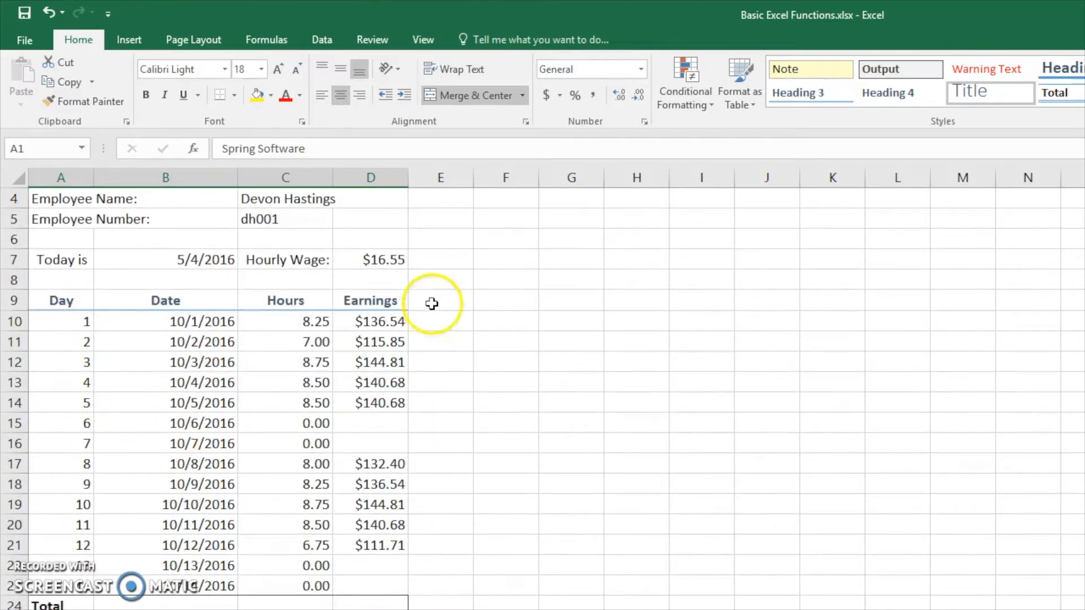
click(370, 321)
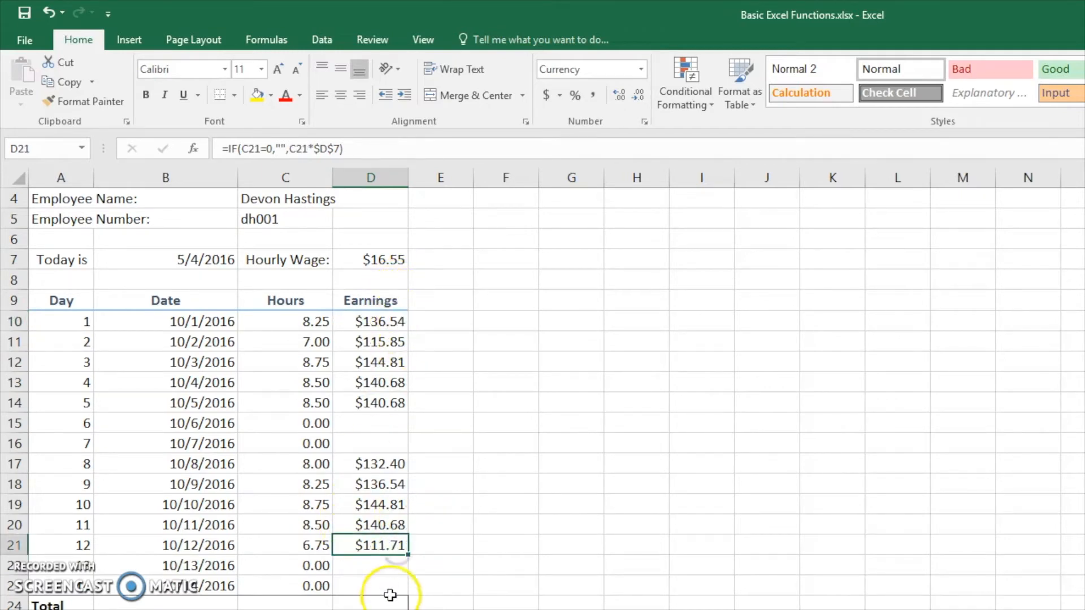
mouse_move(382, 599)
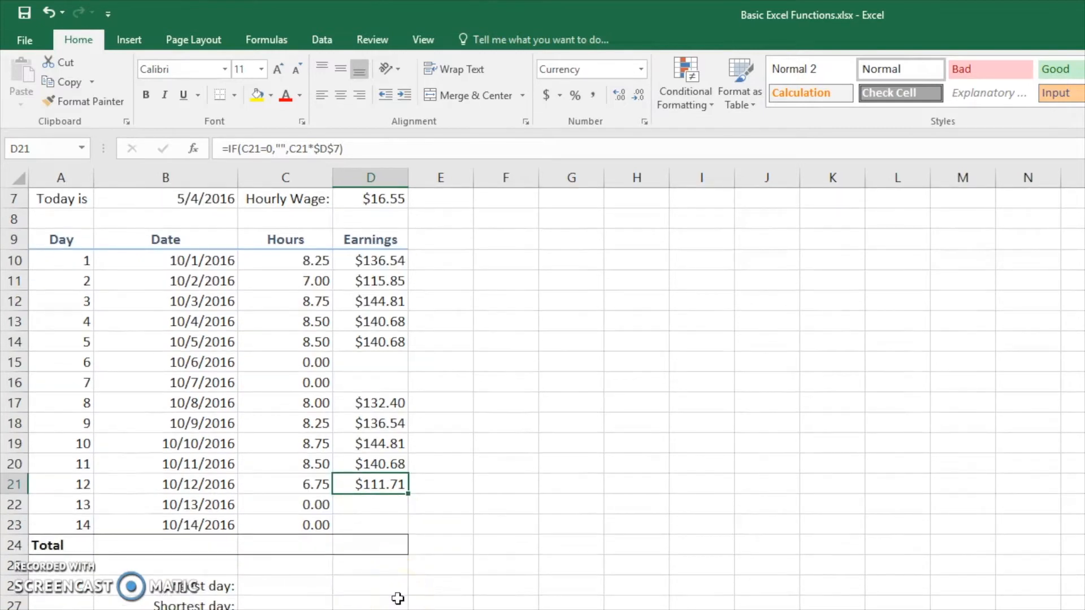
click(369, 545)
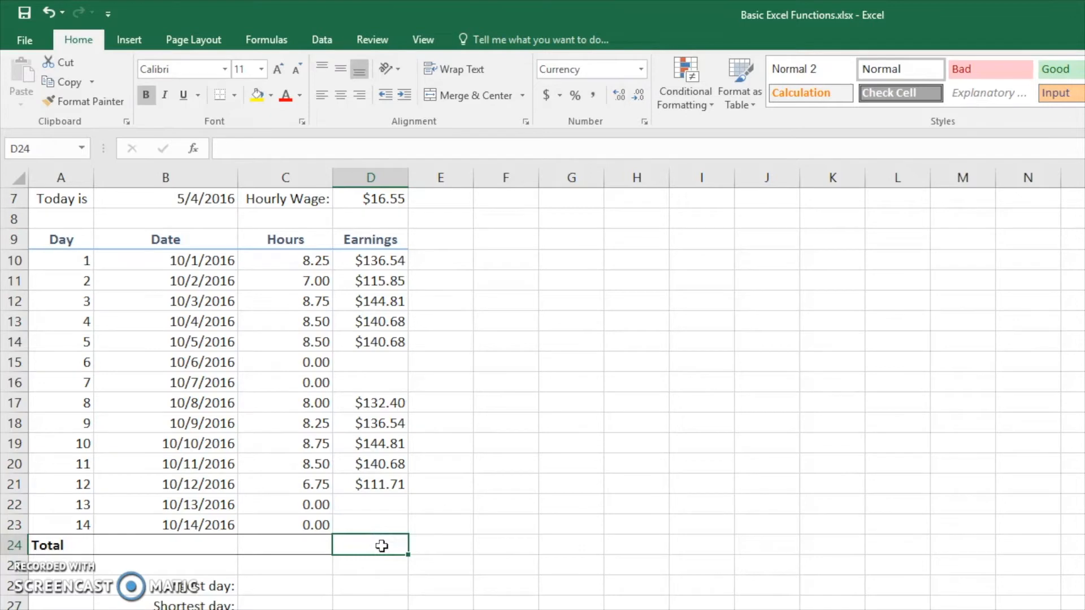
text(=S)
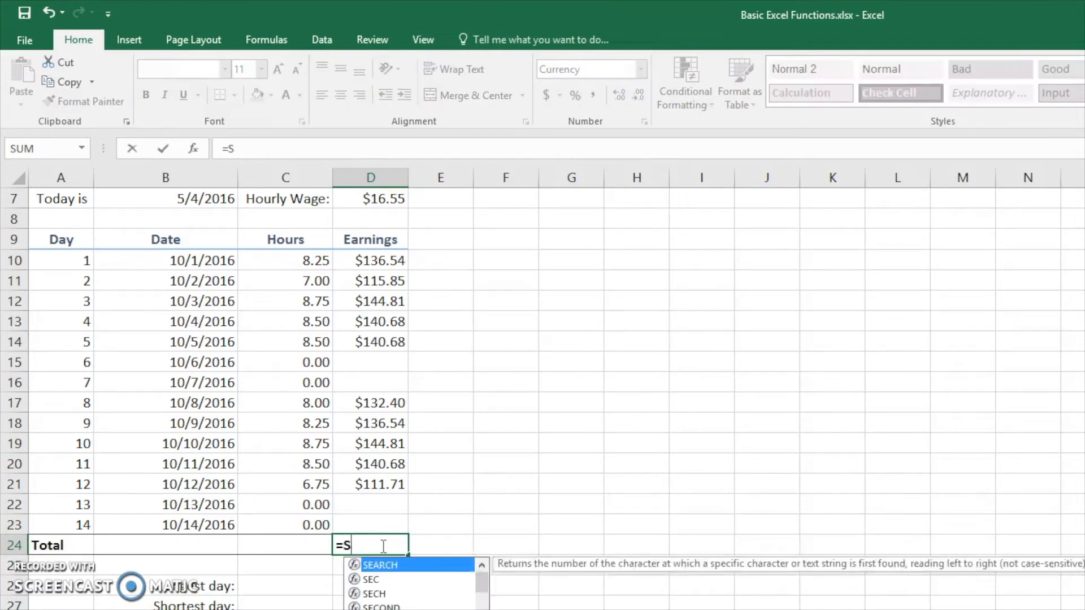
text(UM()
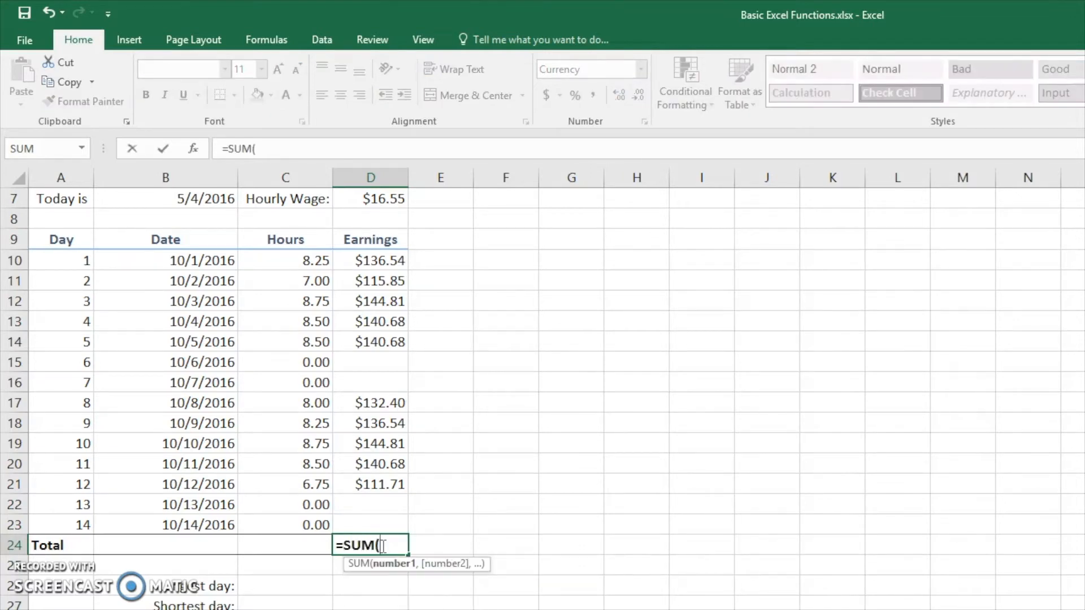
mouse_move(395, 260)
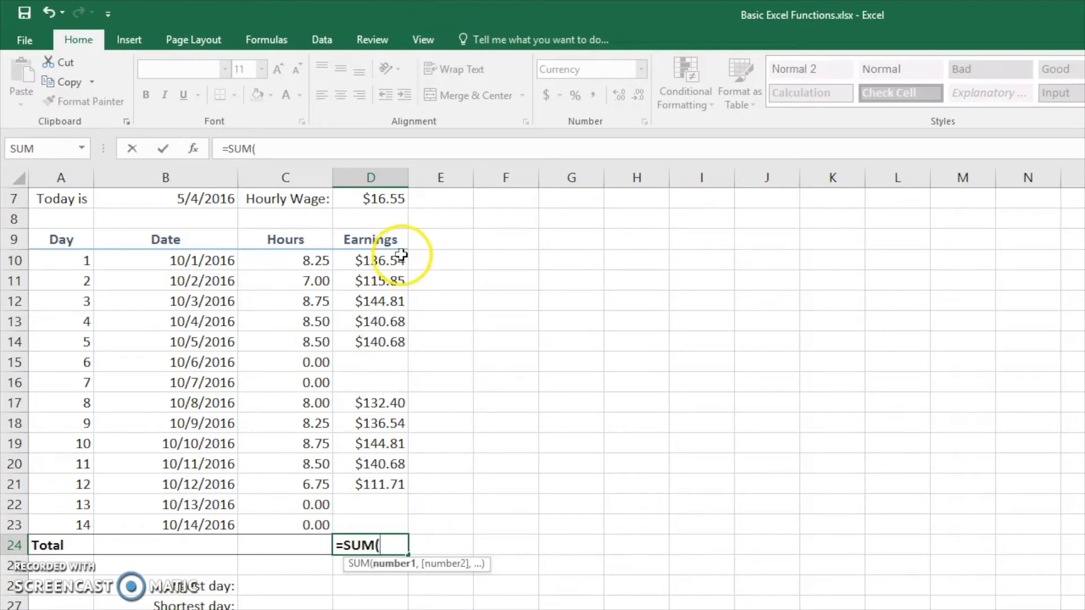
drag(371, 260, 370, 301)
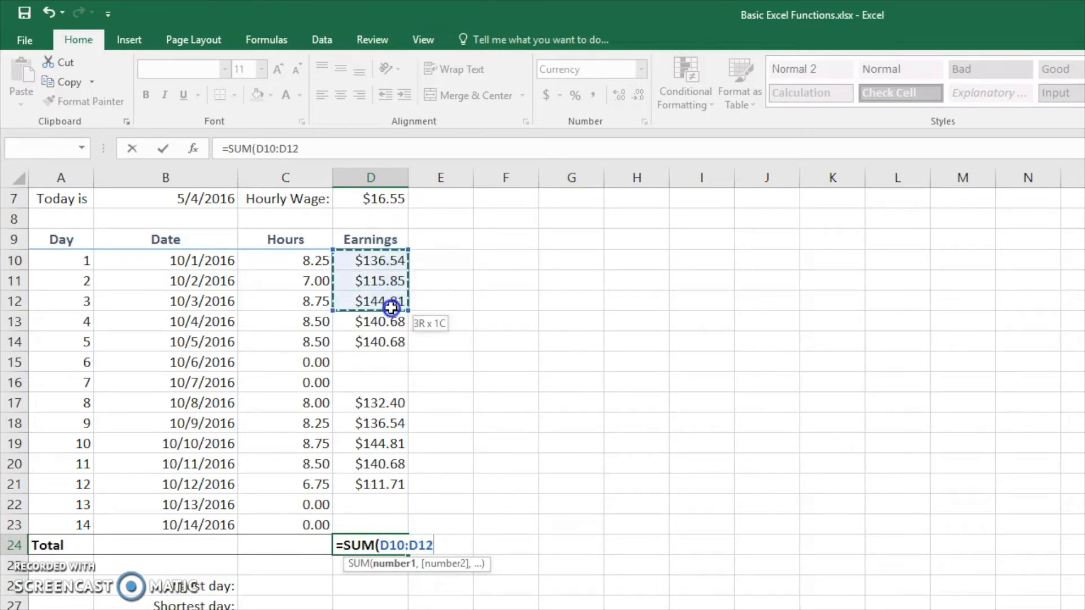
drag(391, 308, 367, 524)
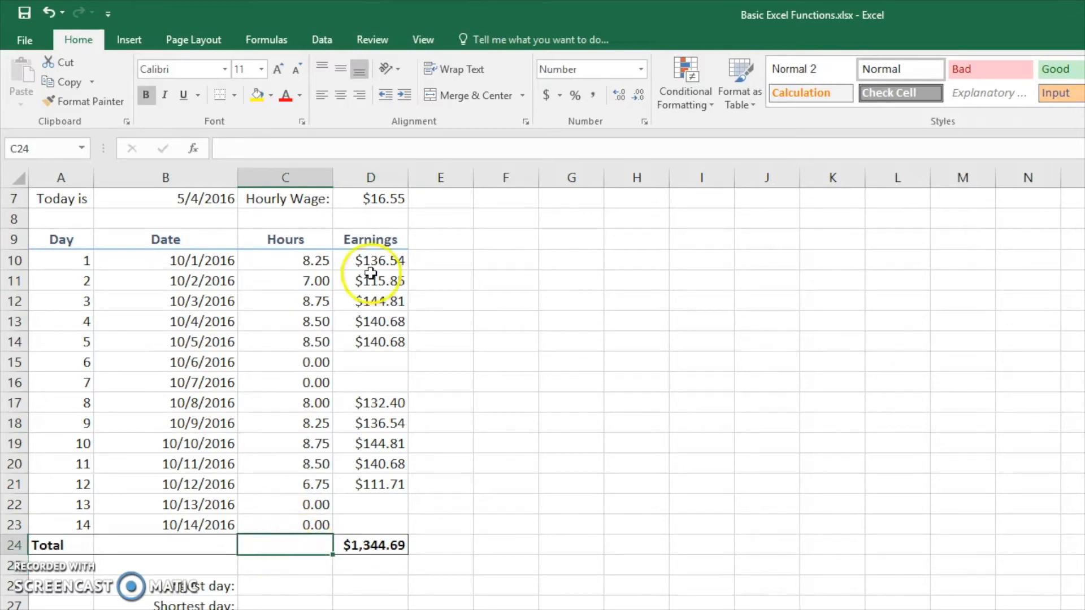
Step: Total the daily hours in C24 using AutoSum's Sum, giving 81.25
click(265, 40)
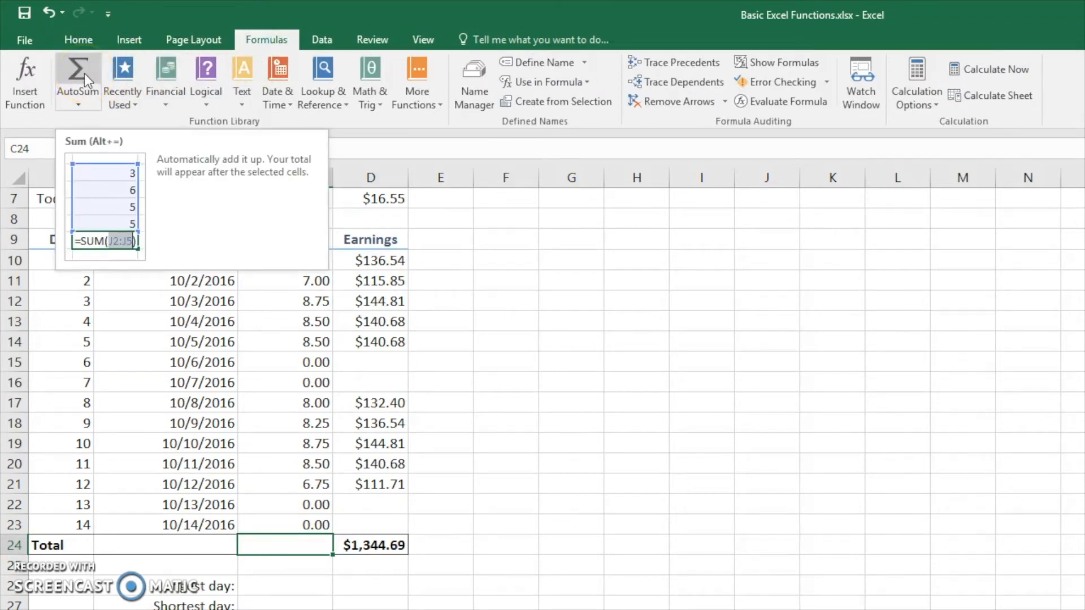
click(78, 81)
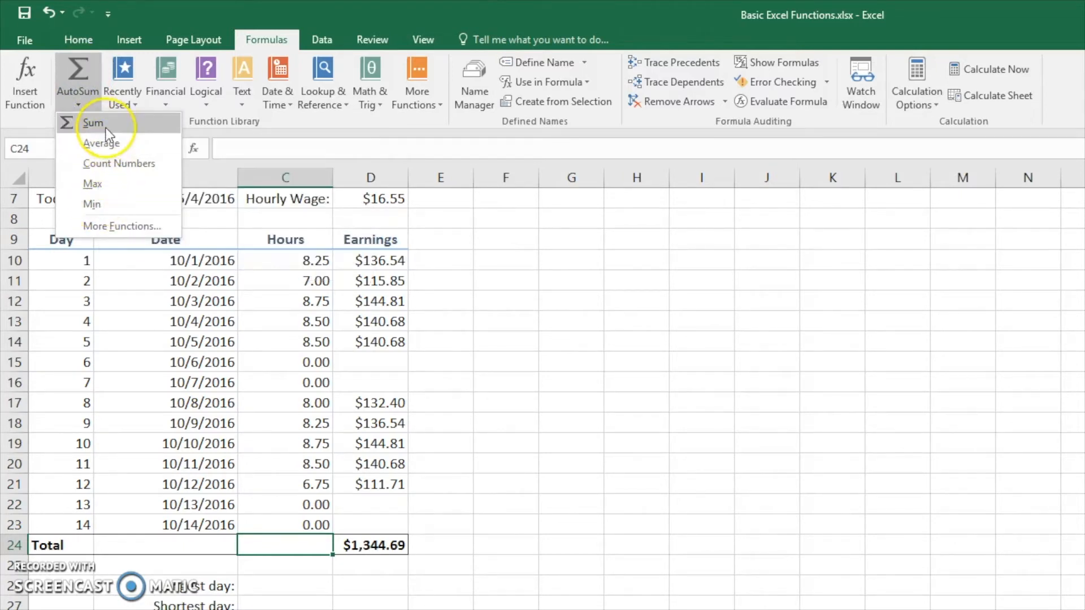
click(93, 123)
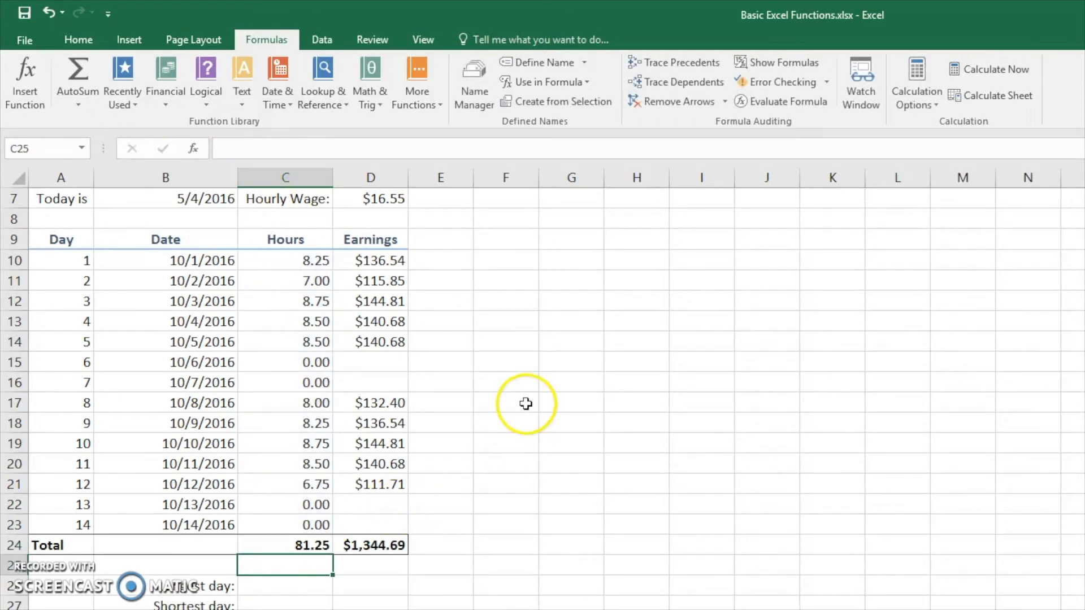
mouse_move(487, 423)
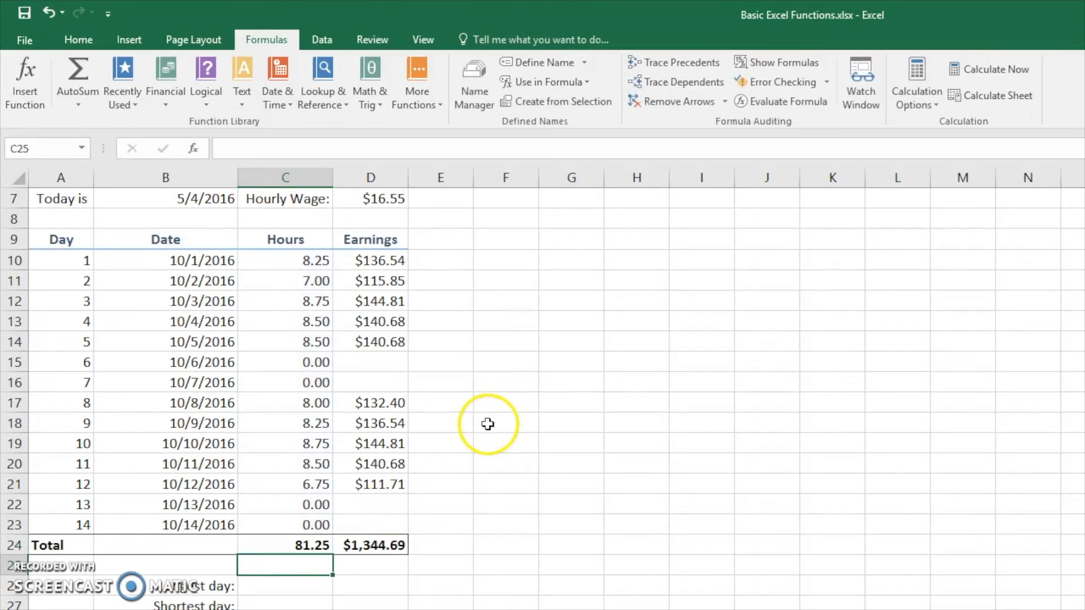
mouse_move(488, 390)
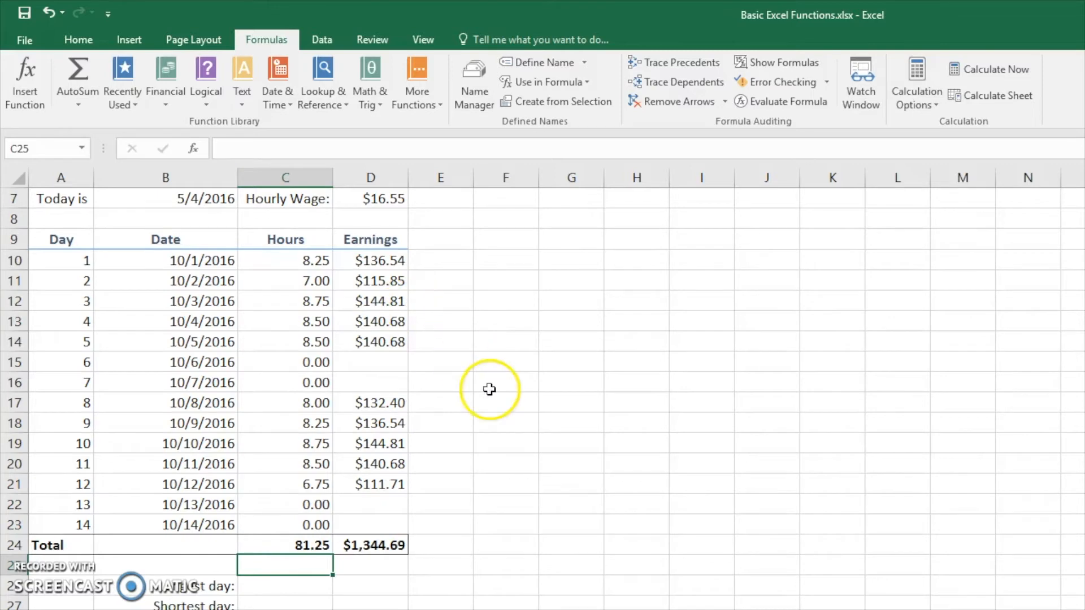
Step: Enter a MAX formula over hours C10:C23 in C26, showing 8.75
scroll(down, 3)
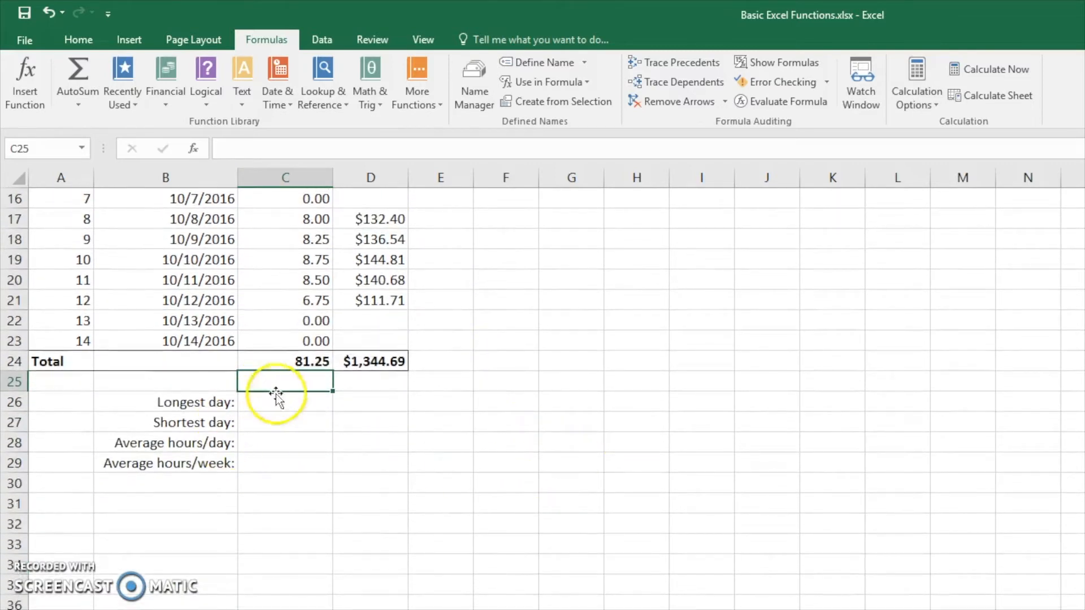
click(284, 401)
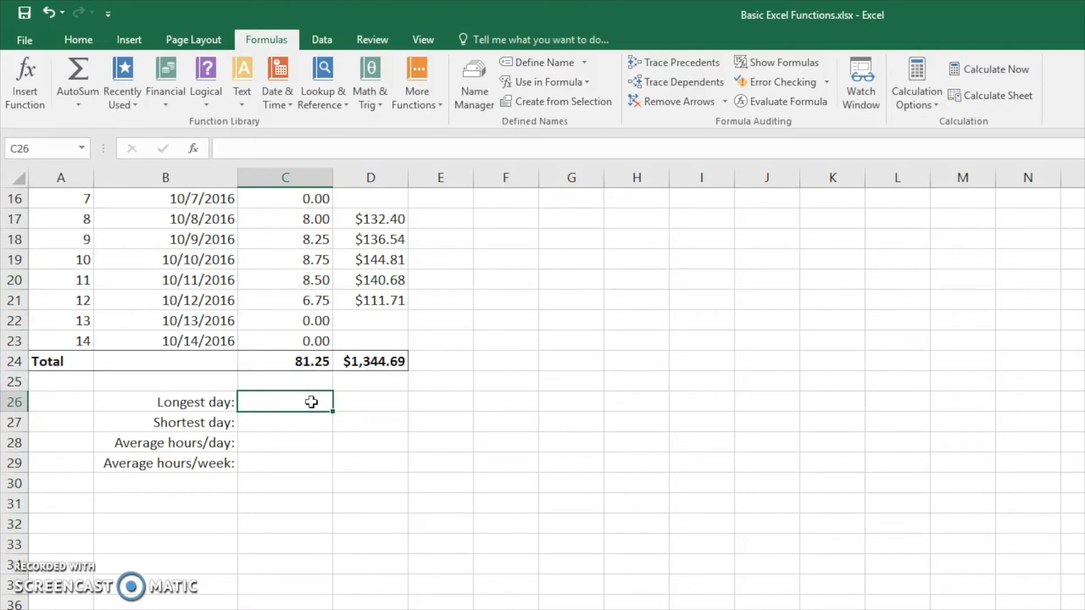
text(=MAX()
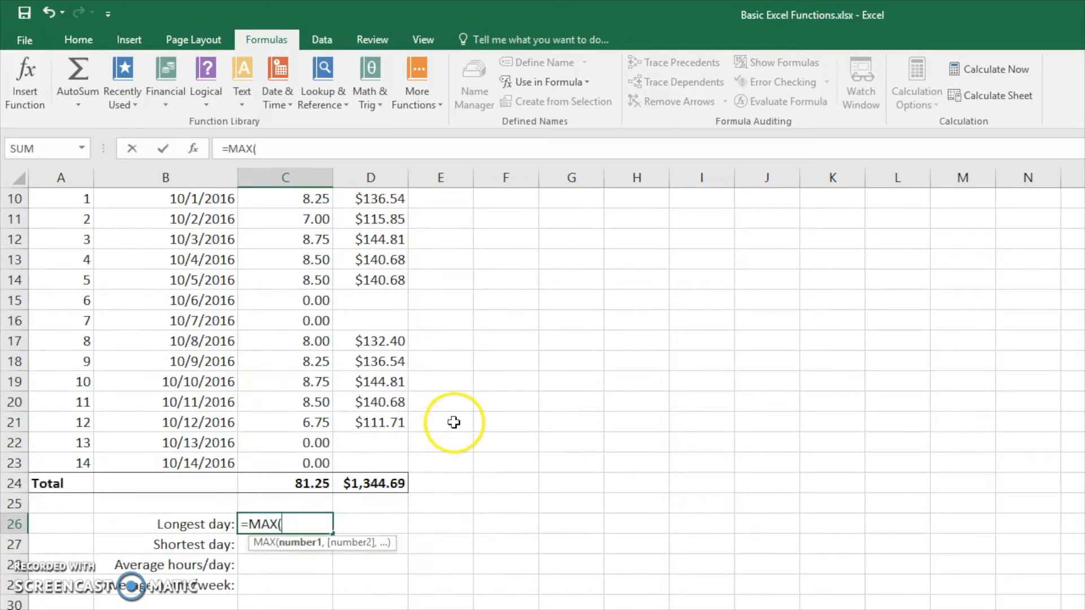
drag(284, 260, 284, 342)
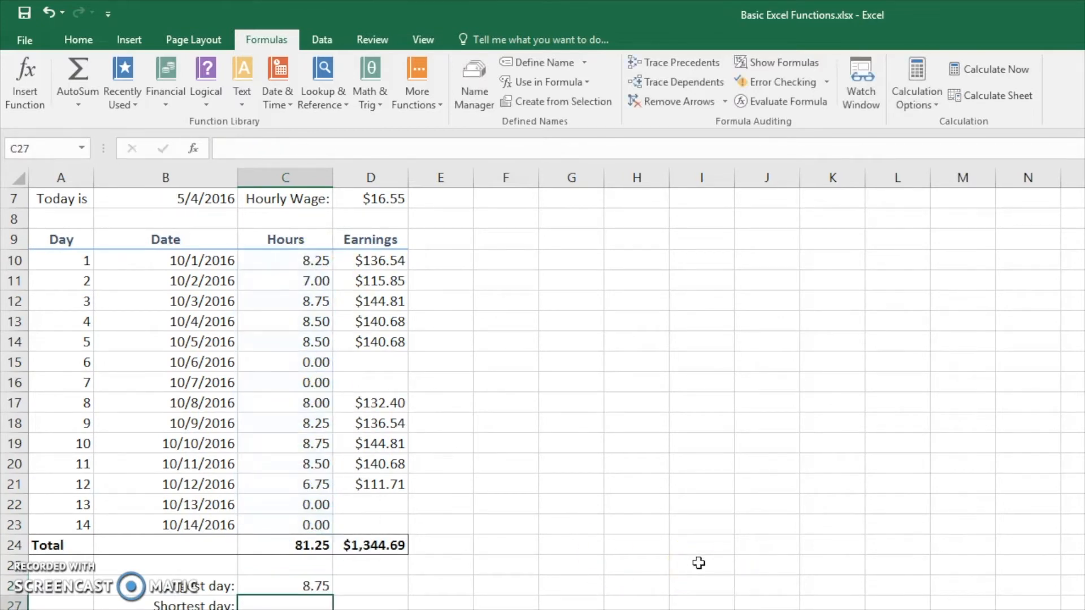
scroll(down, 3)
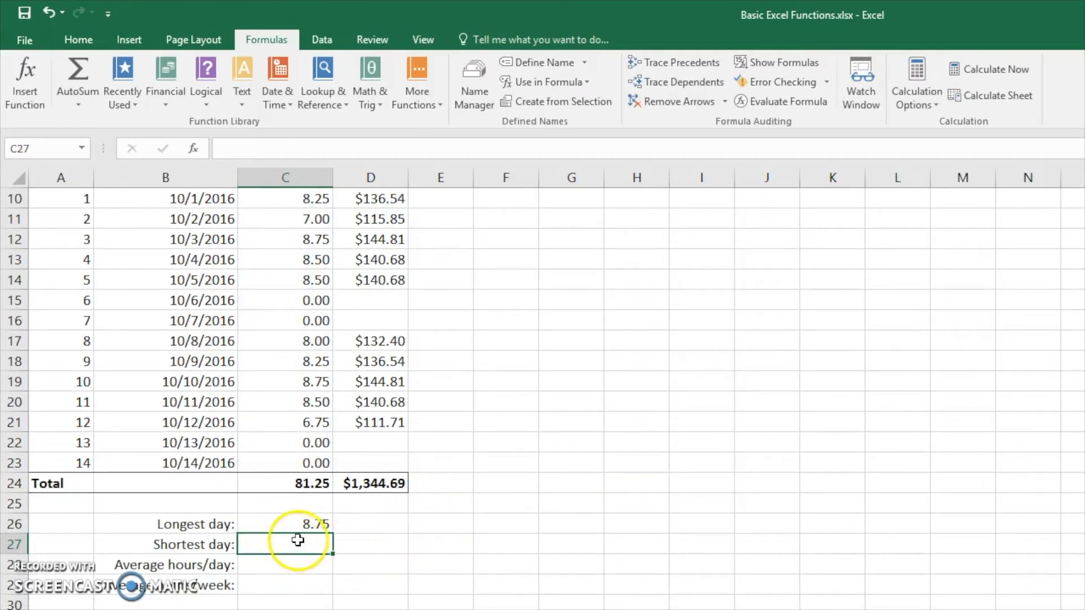
mouse_move(490, 329)
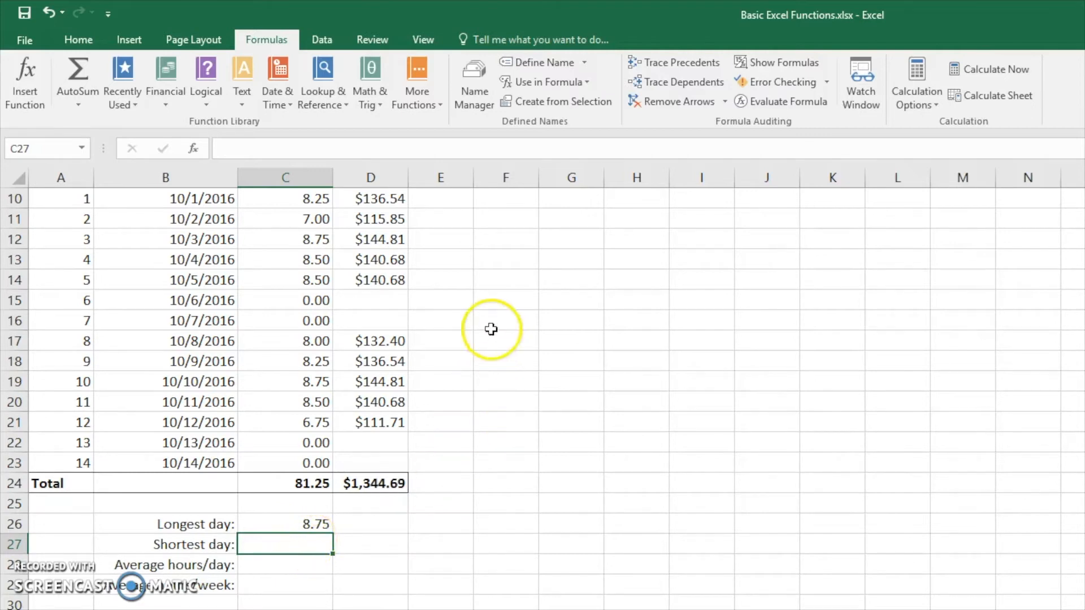
mouse_move(122, 122)
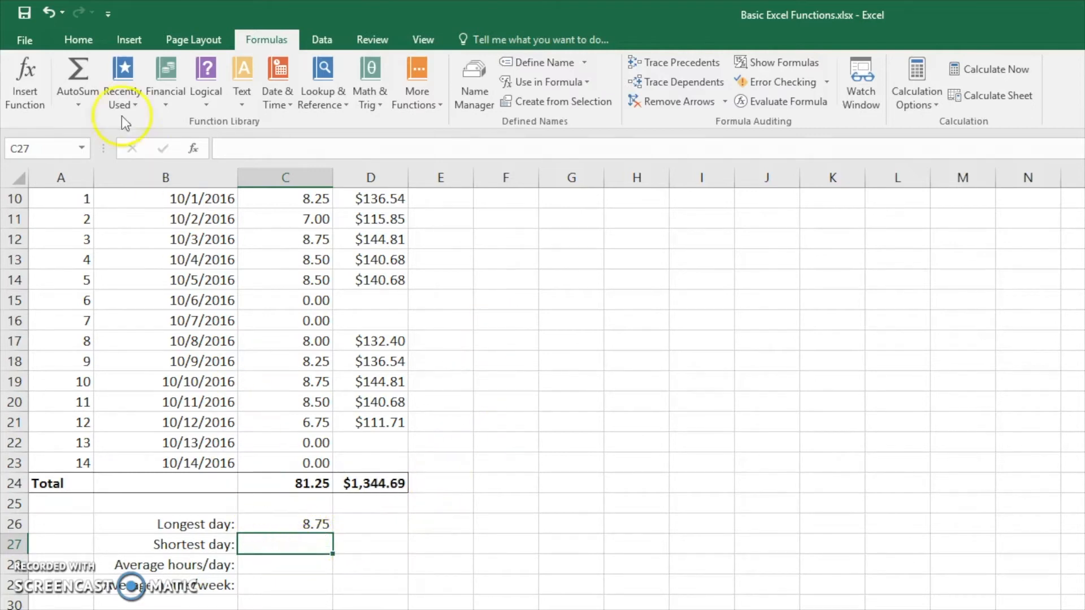
Step: Insert AutoSum's Min over hours C10:C23 in C27, returning 0.00
click(77, 79)
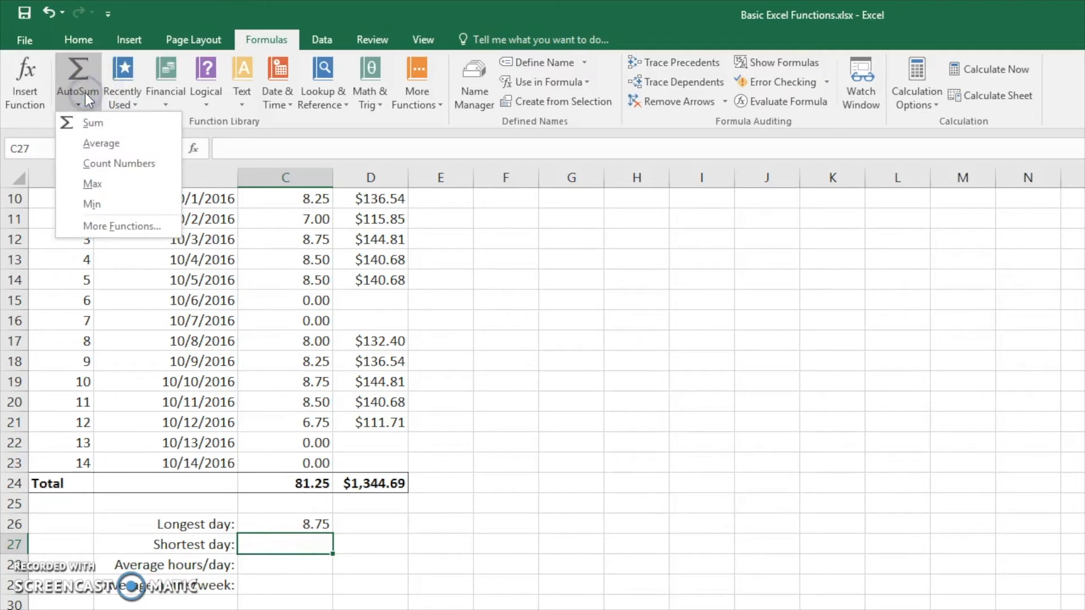
click(92, 204)
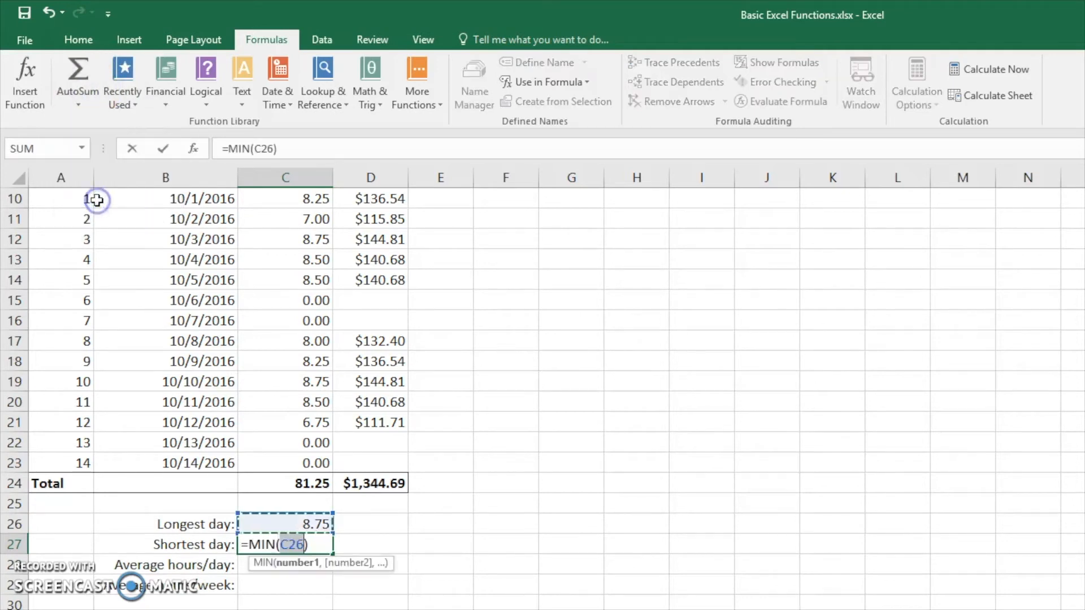
mouse_move(96, 191)
text(1)
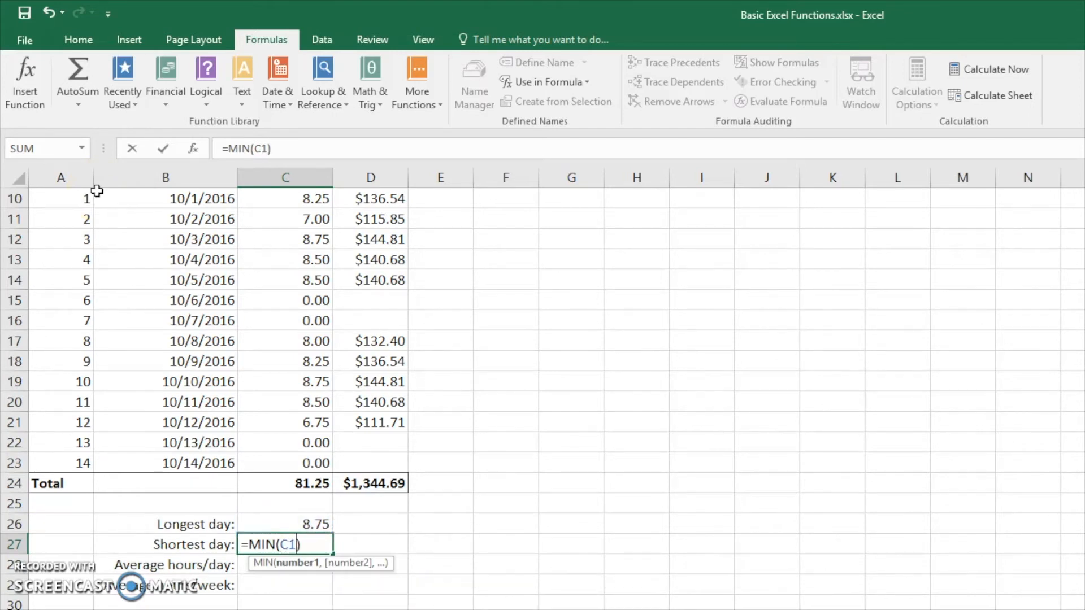
click(284, 198)
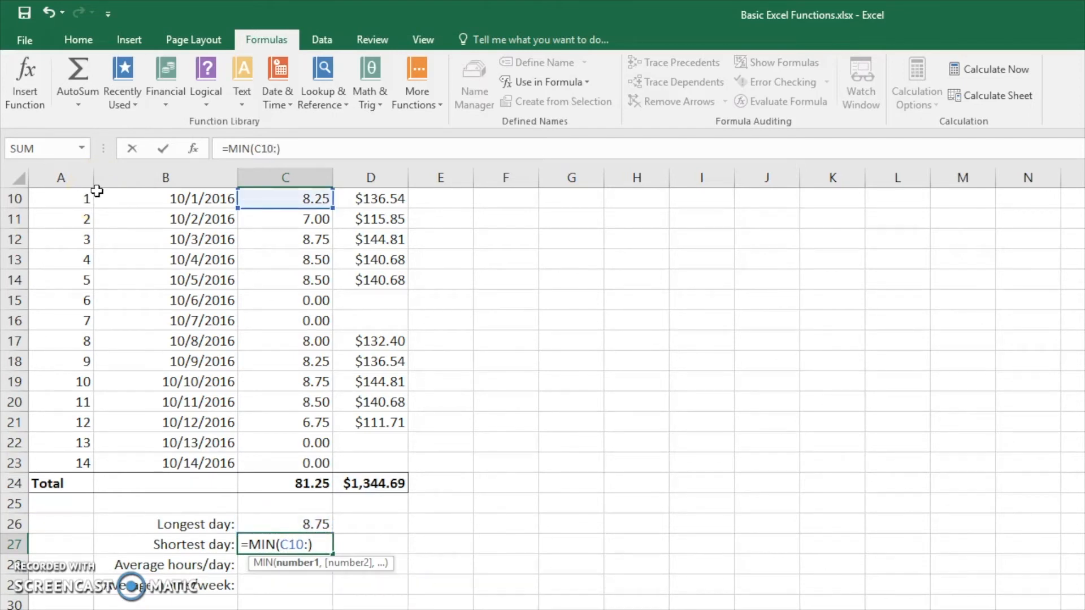
drag(285, 199, 284, 463)
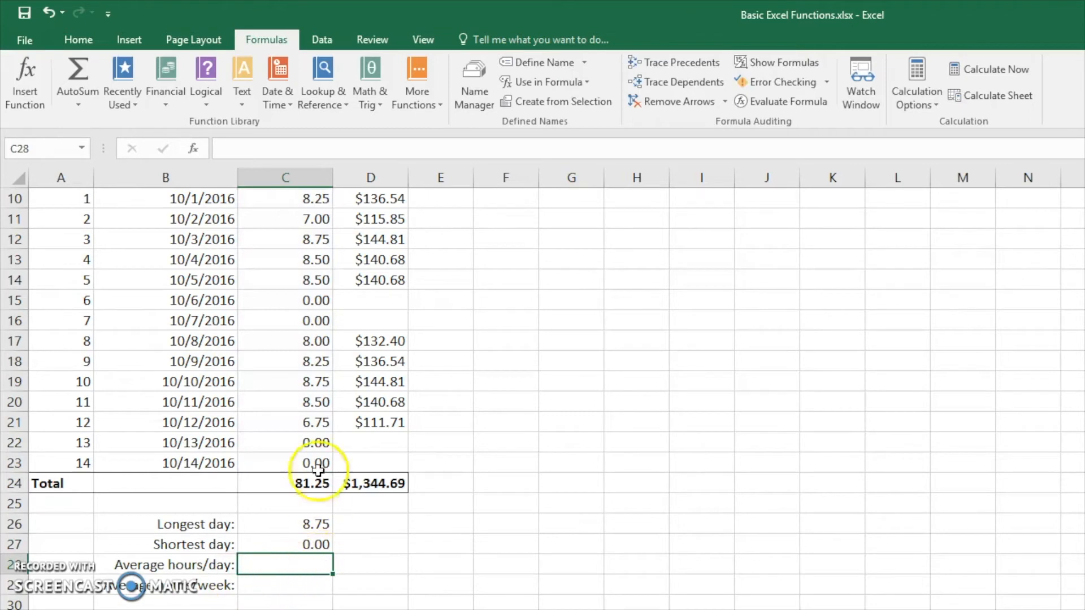
click(317, 442)
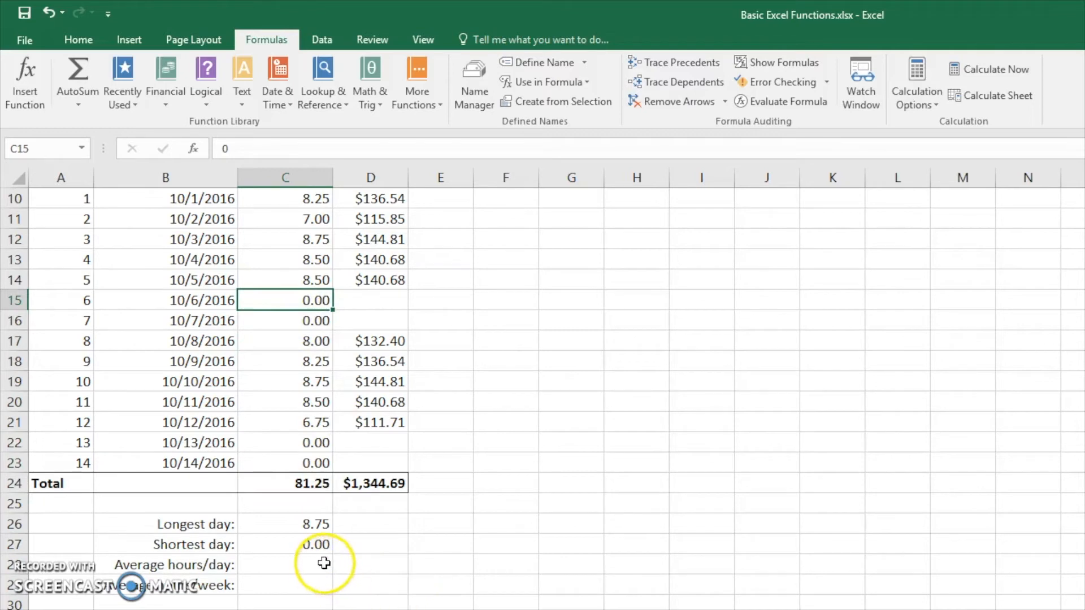
Step: Begin a formula with '=' in cell C28
click(285, 564)
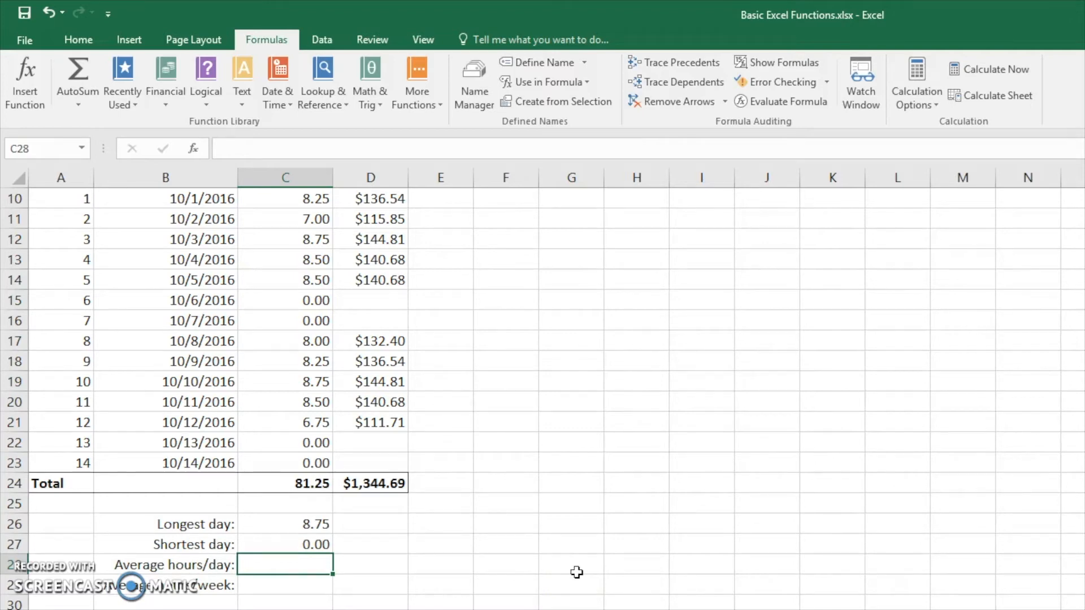
text(=)
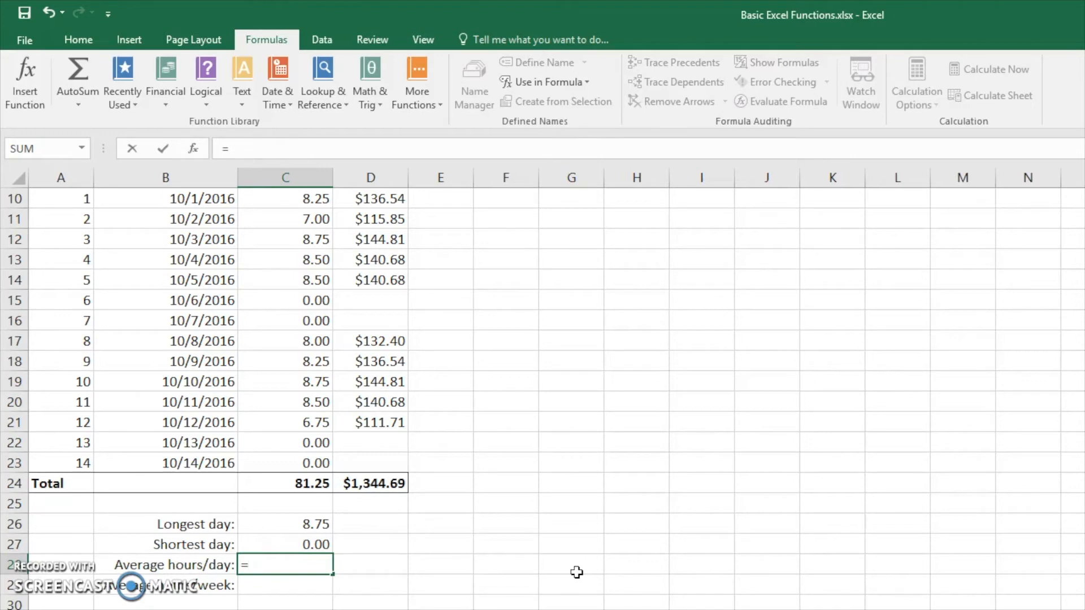
text(SUM()
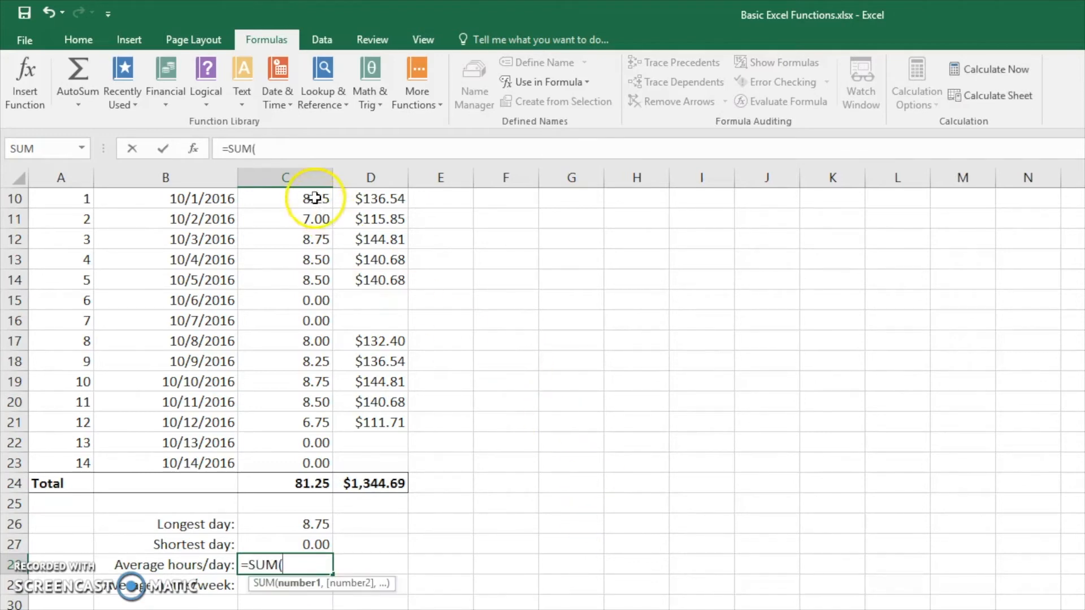
drag(312, 199, 302, 463)
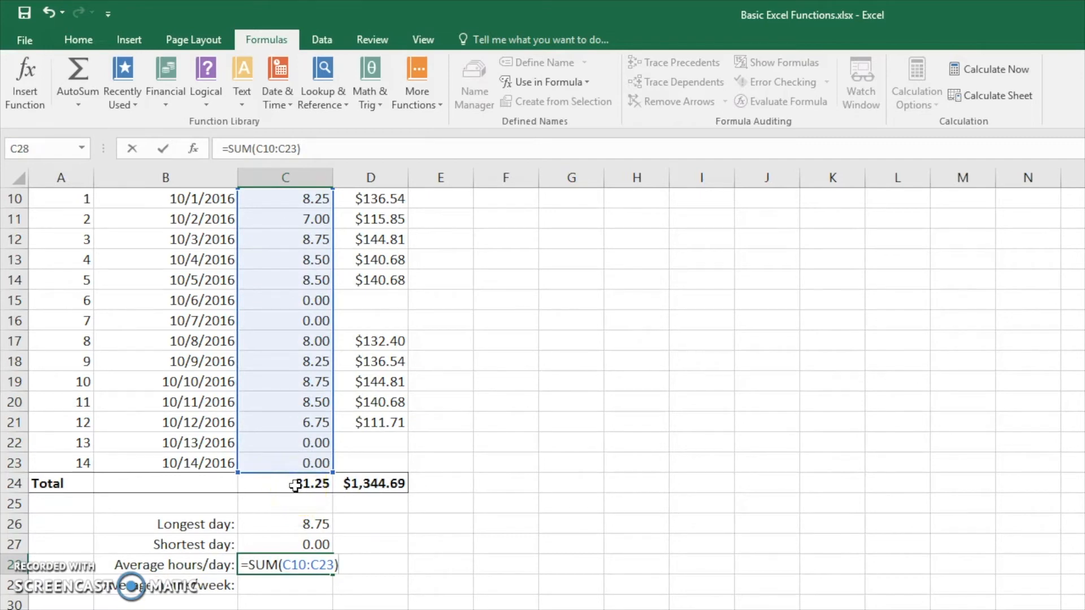
text(/)
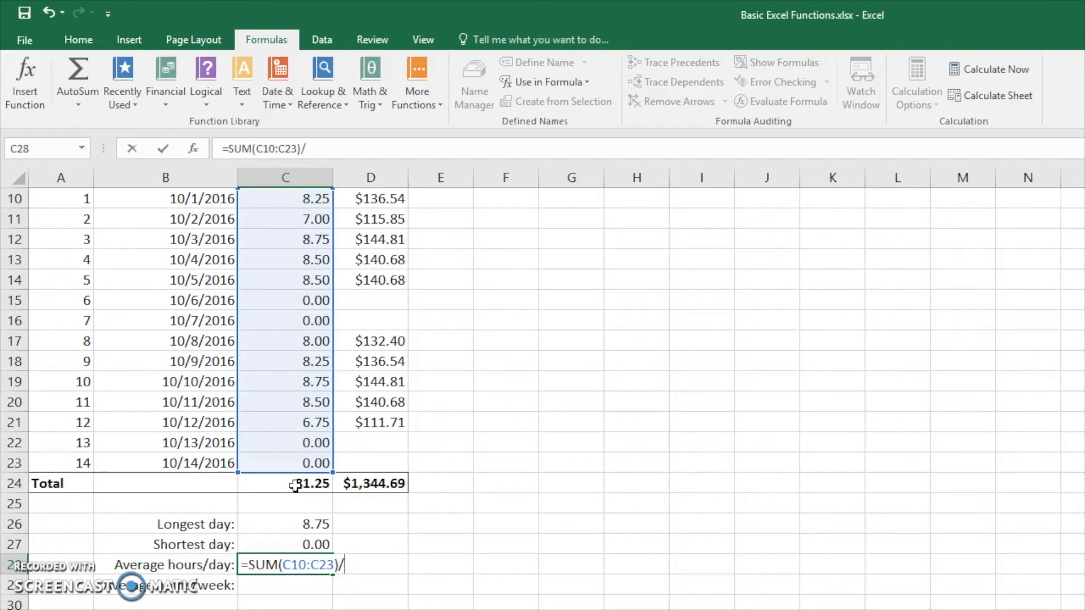
text(COUNT()
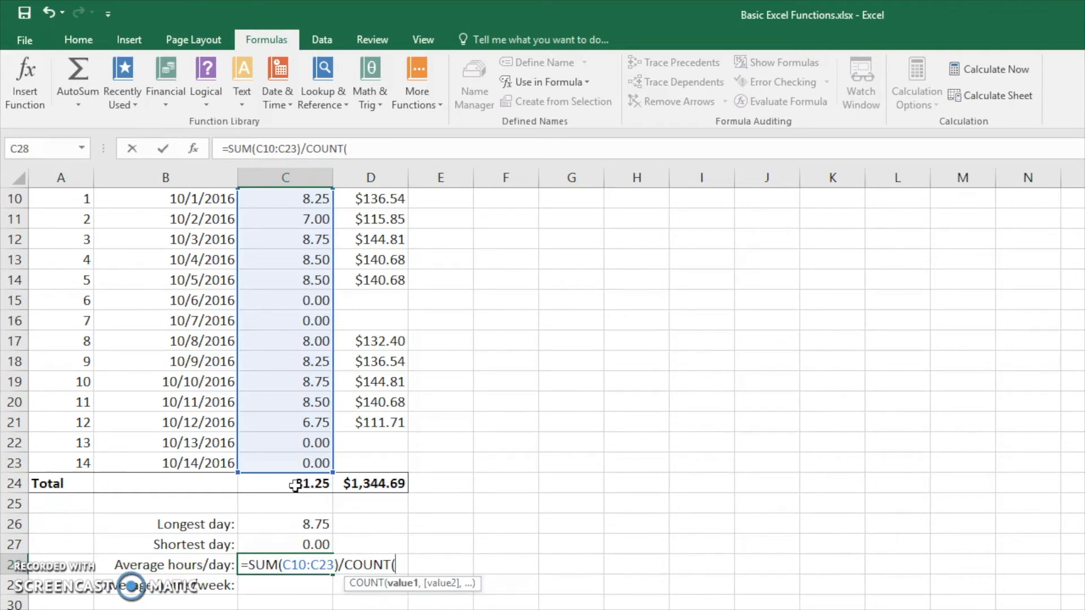
click(284, 199)
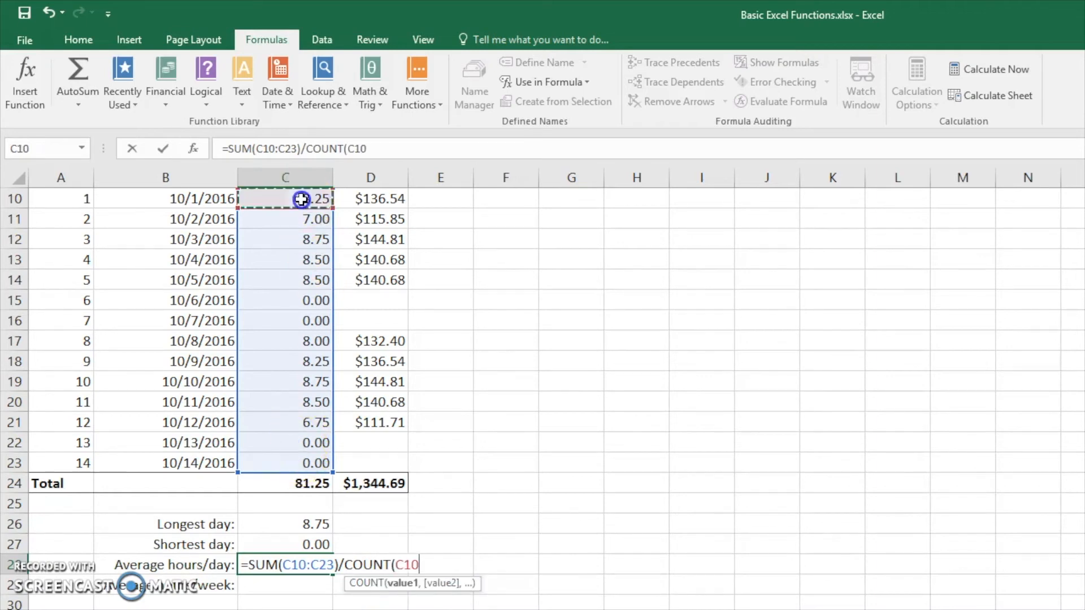
drag(284, 199, 294, 462)
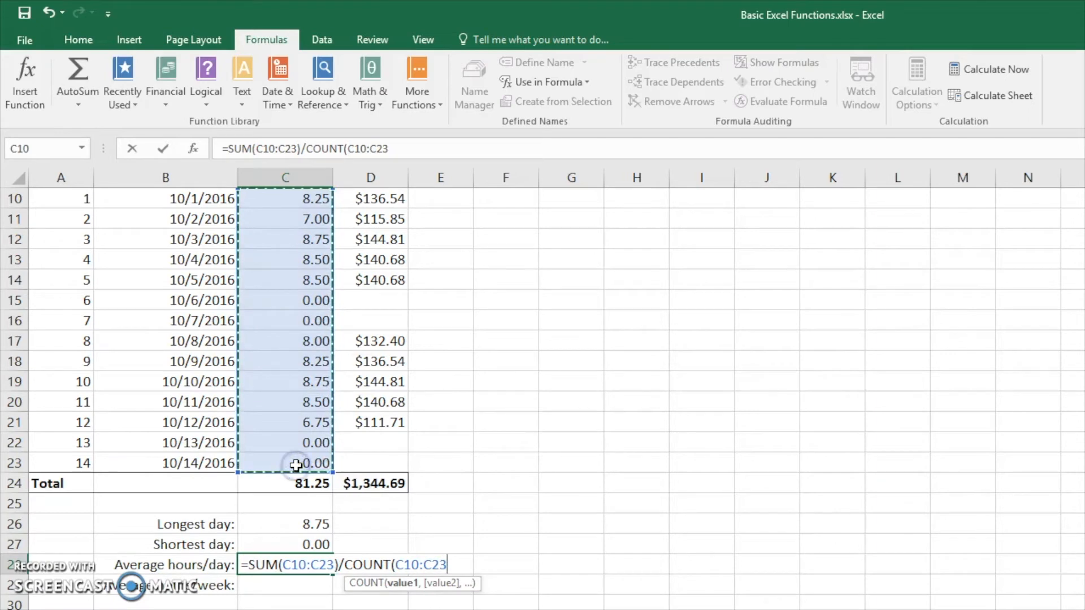
text())
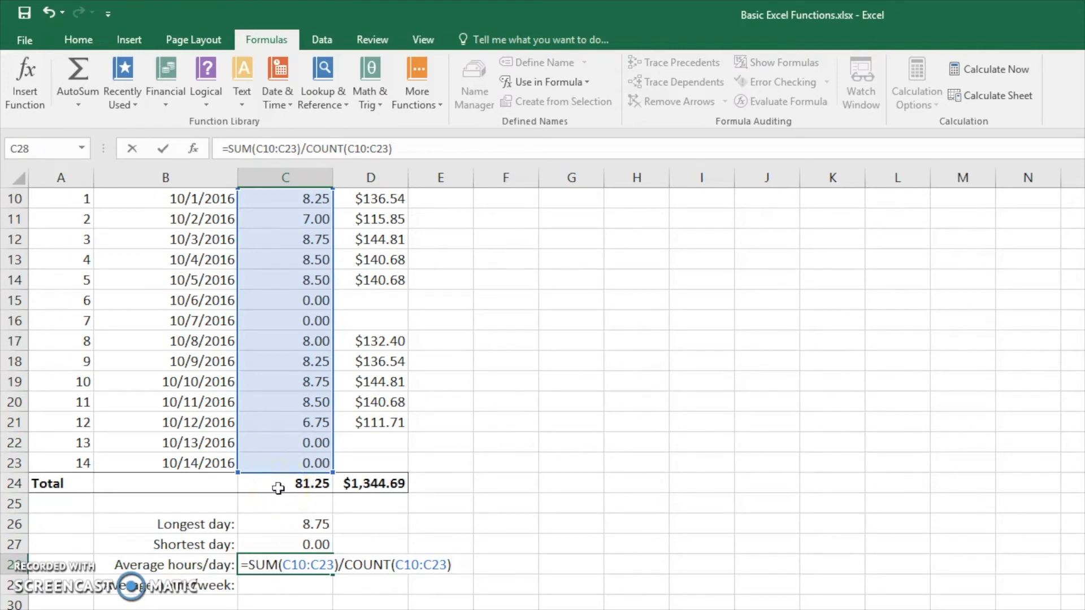
key(enter)
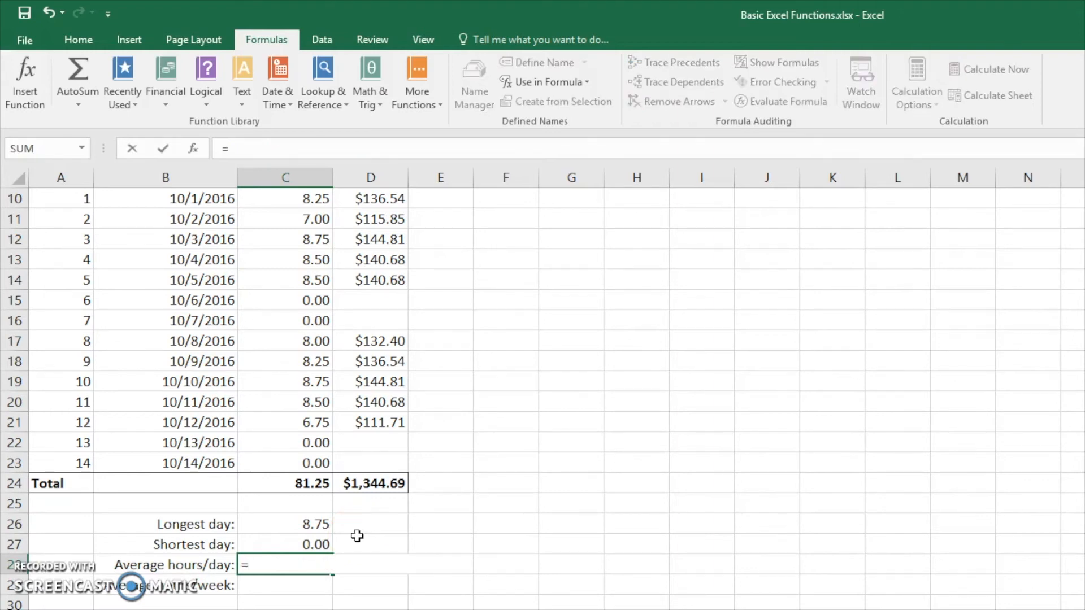
Step: Replace the partial entry in C28 with =AVERAGE(C10:C23), showing 5.80
click(76, 81)
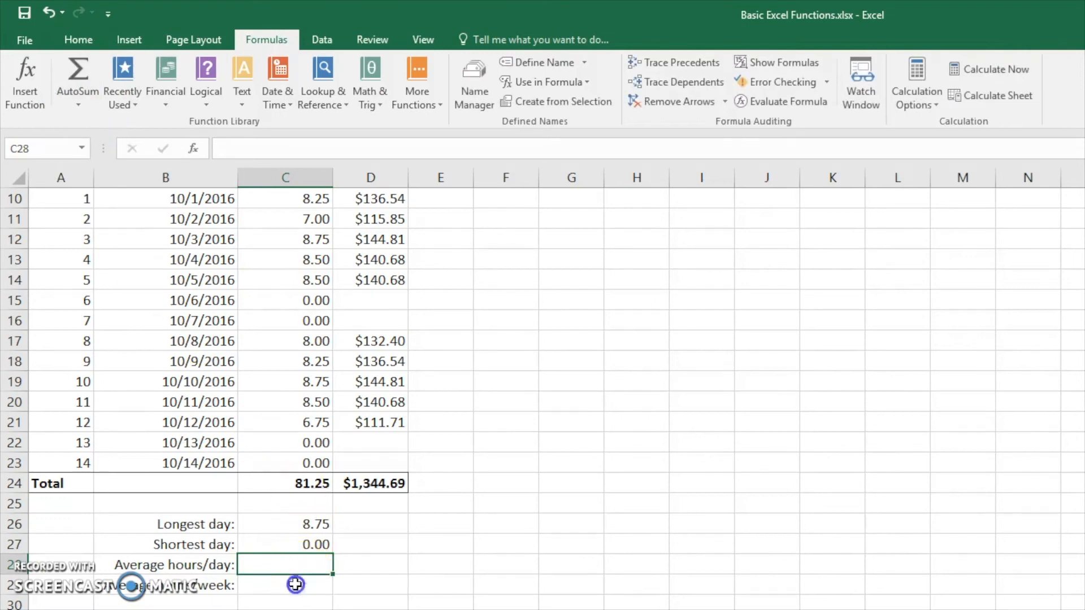
text(=AVERAGE())
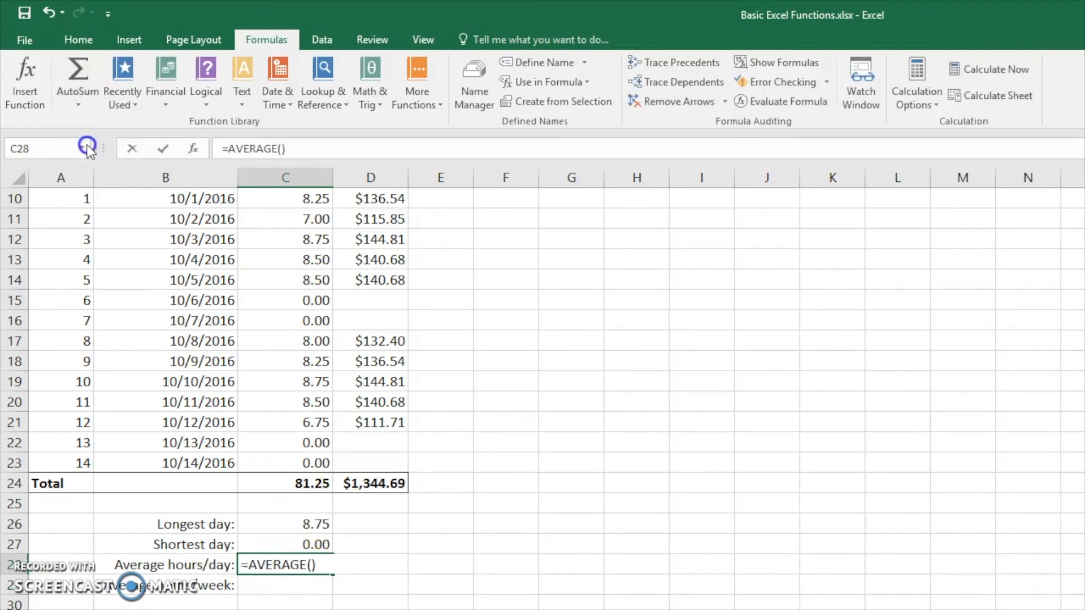
drag(285, 524, 284, 544)
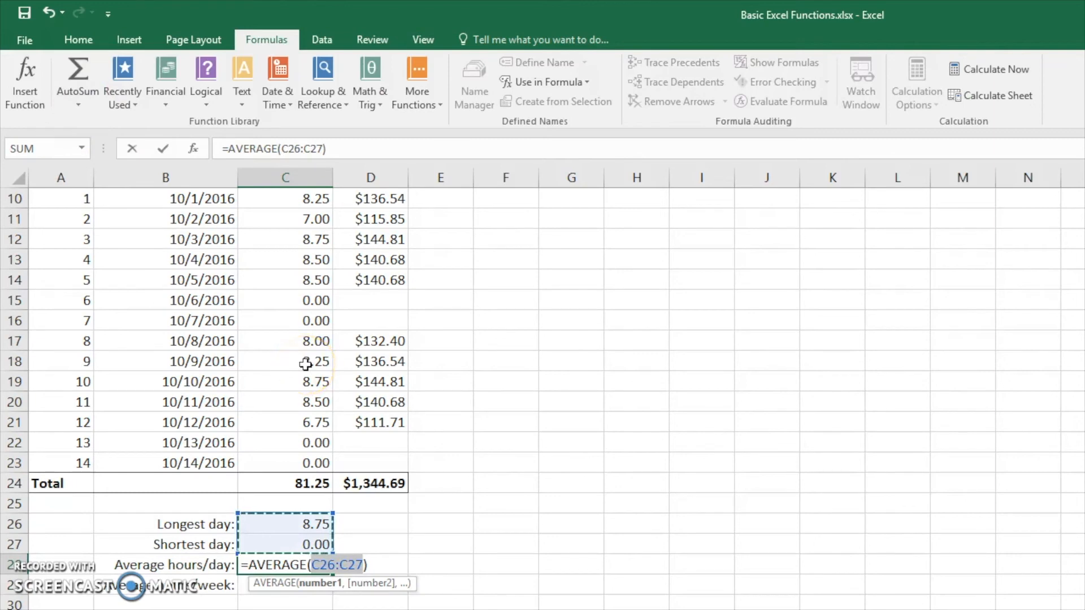
mouse_move(364, 259)
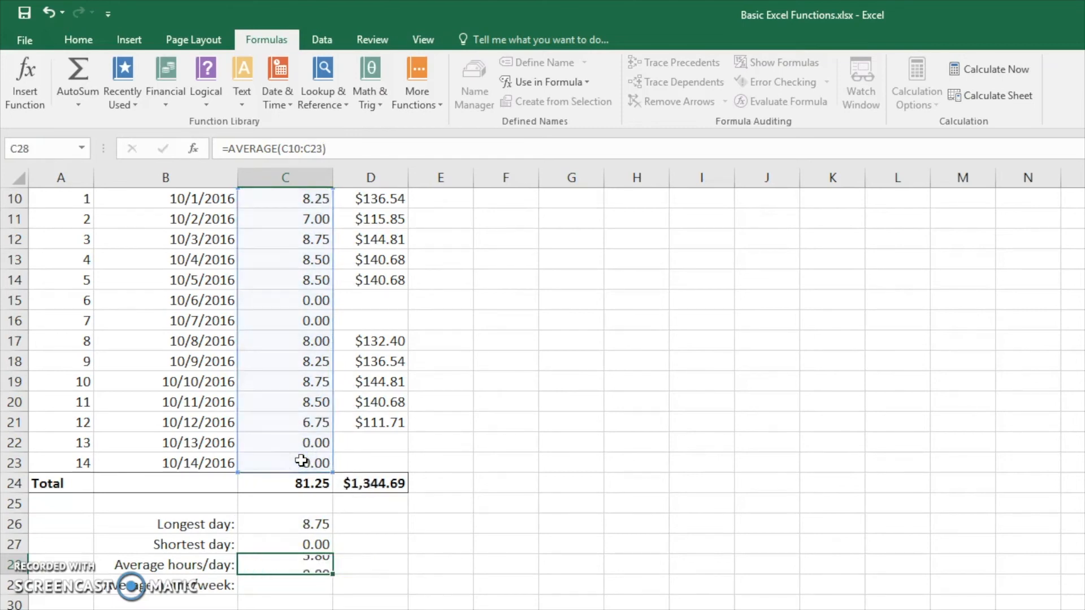
key(enter)
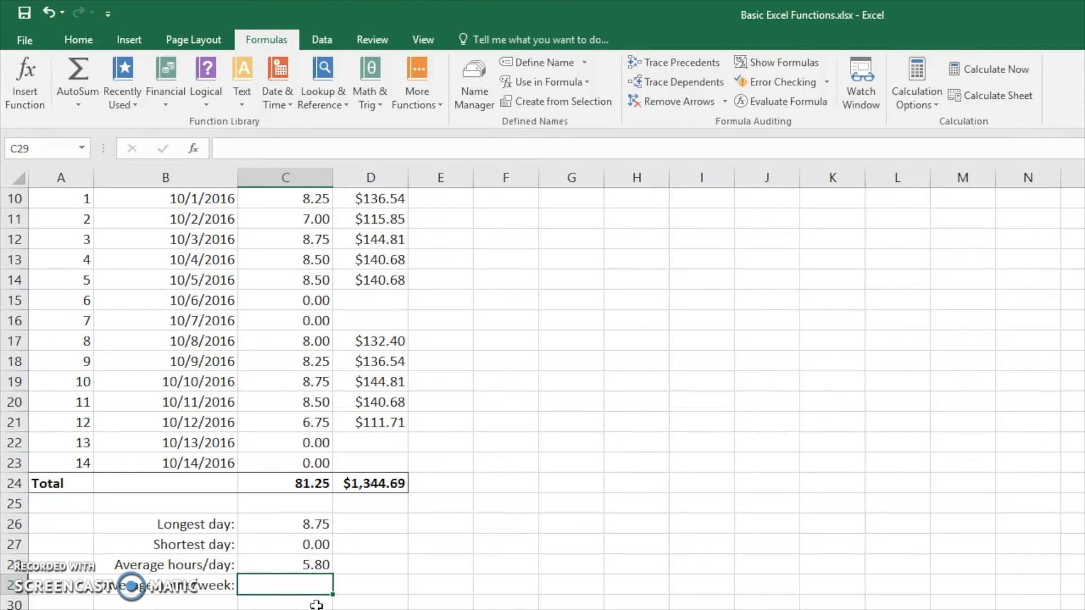
Step: Type a C29 formula multiplying the C28 daily average 5.80 by 7
text(=)
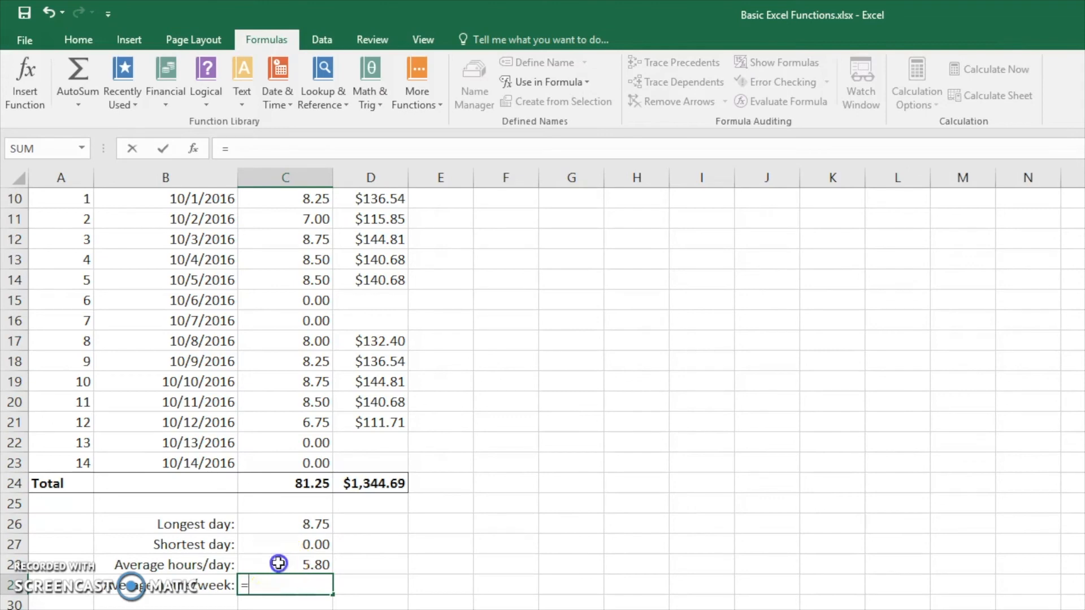
click(279, 564)
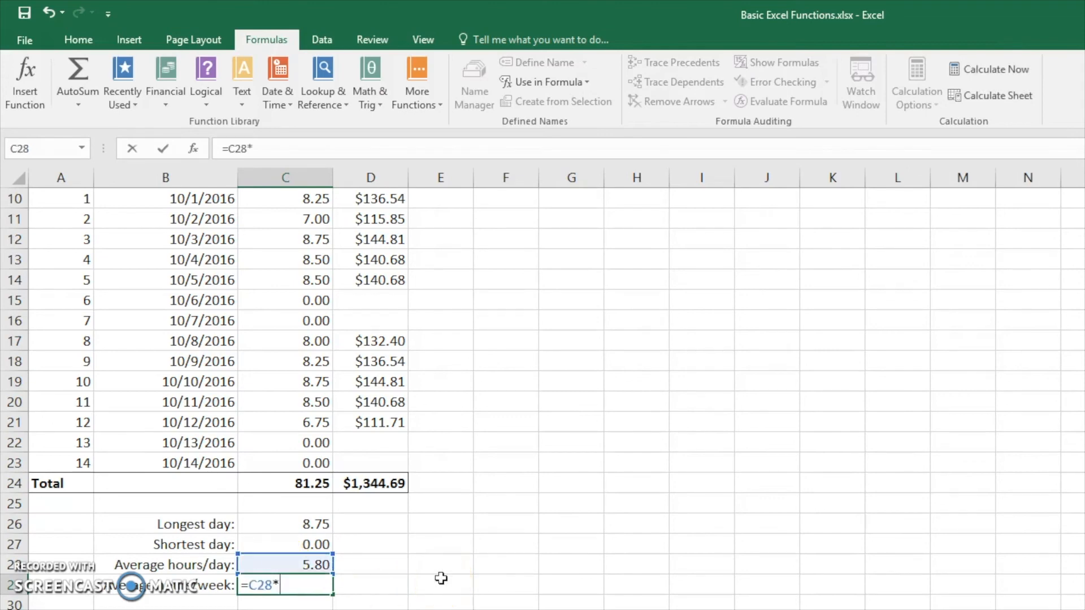
text(7)
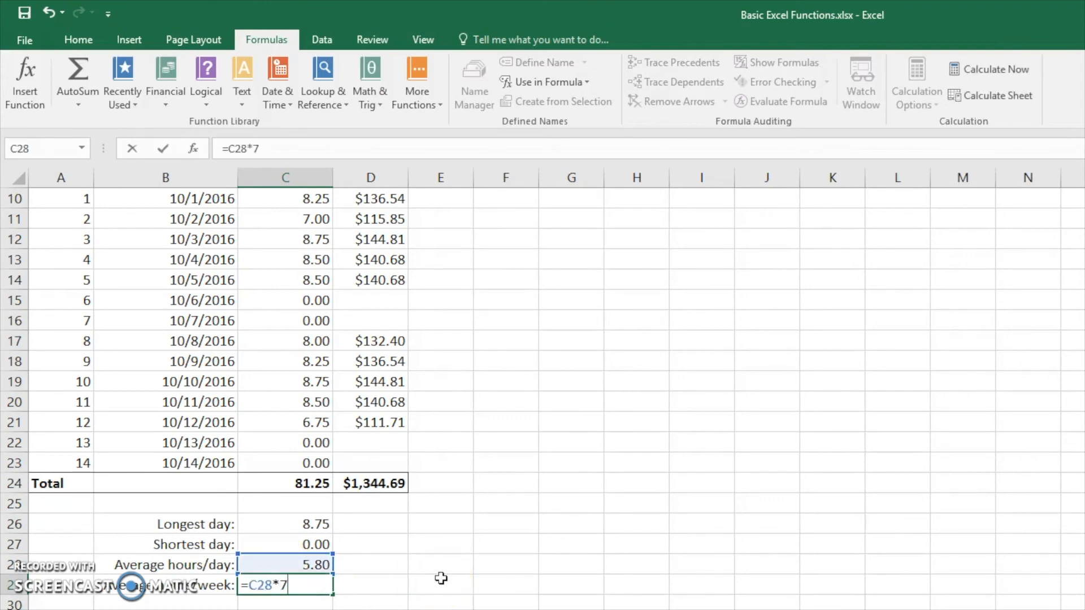